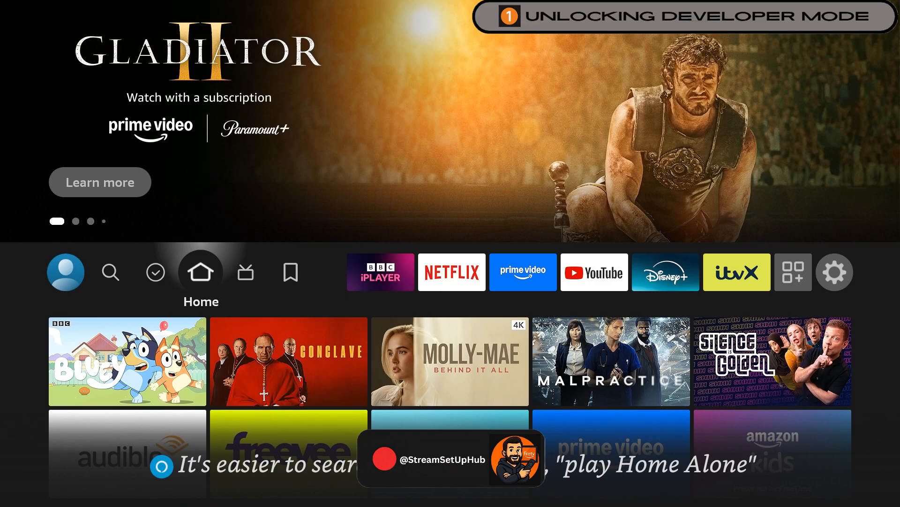
# - Go to Settings > My Fire TV > About to reach the device name
pyautogui.click(793, 271)
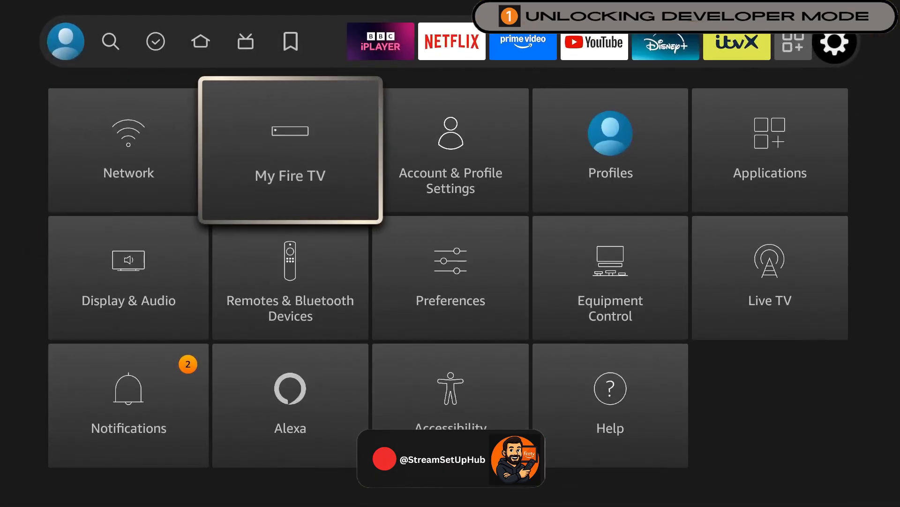
pyautogui.click(289, 151)
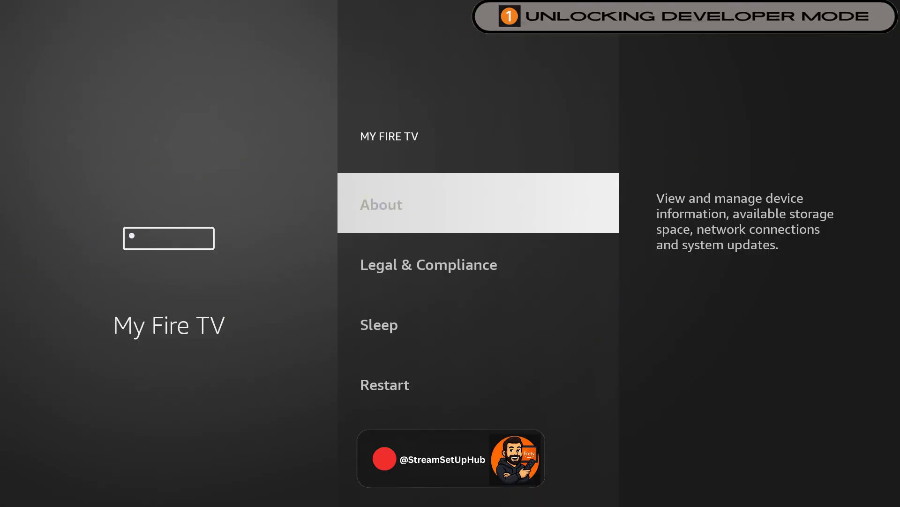
pyautogui.click(381, 205)
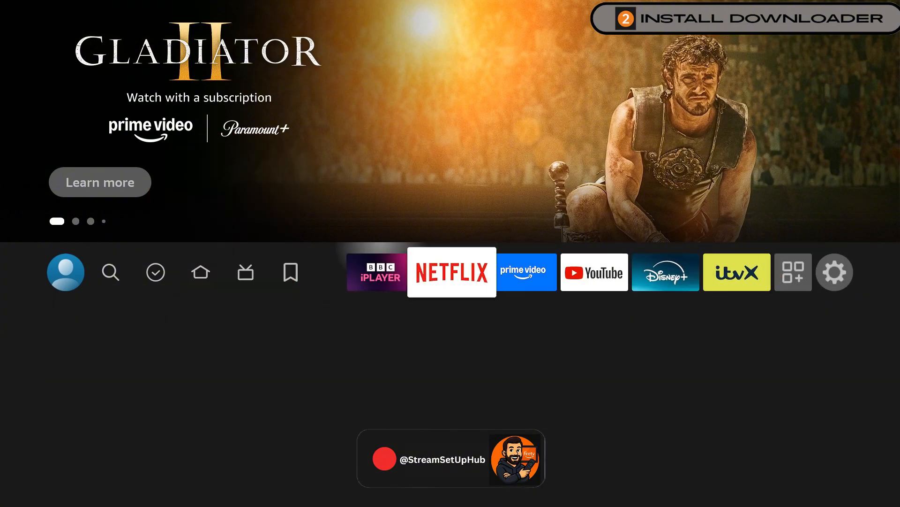
# - Search Find for 'Downloader' and choose its suggestion to get the app
pyautogui.click(110, 271)
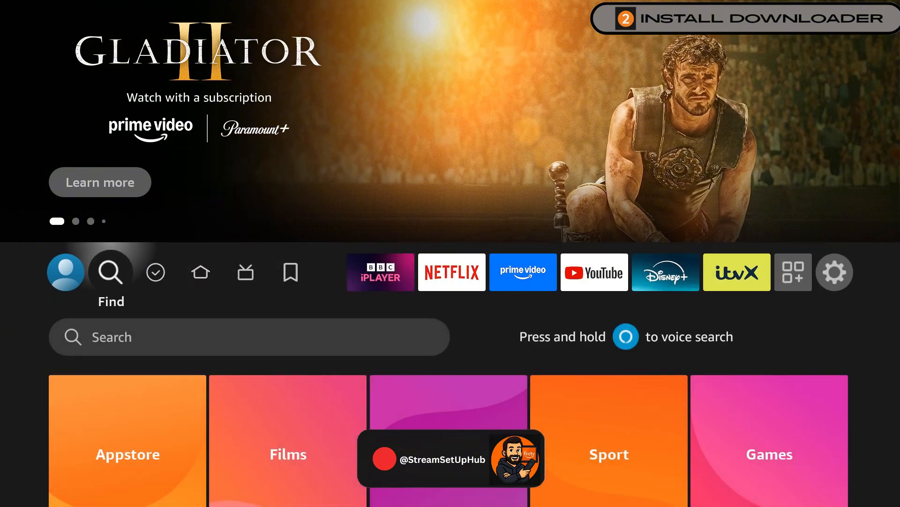
pyautogui.click(111, 271)
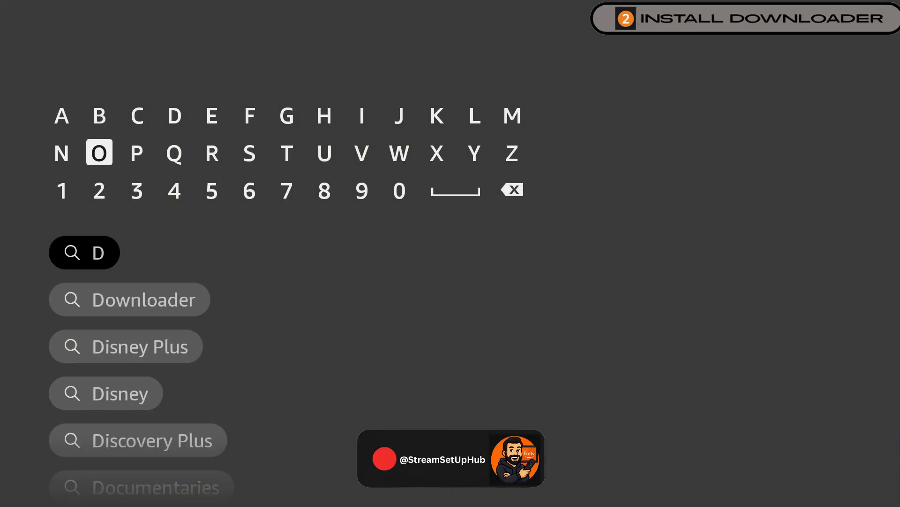
pyautogui.click(130, 298)
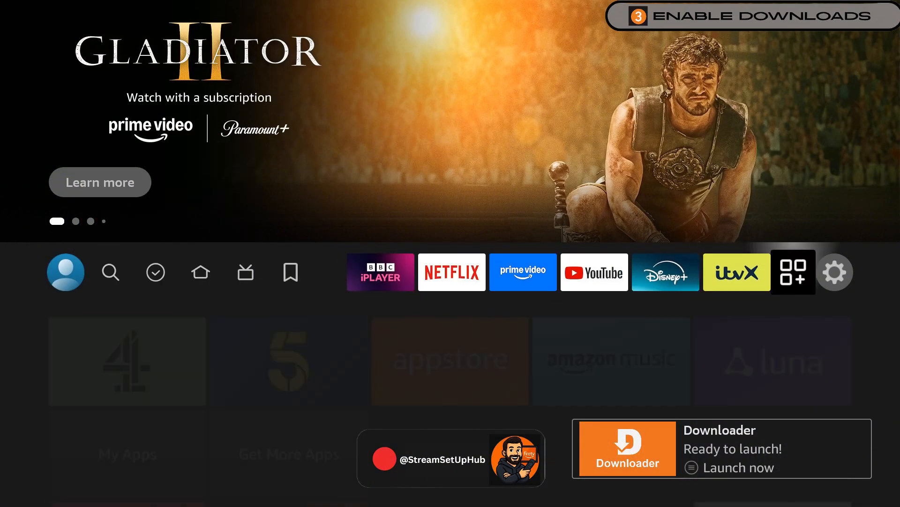
# - Open Developer Options under My Fire TV in Settings
pyautogui.click(834, 271)
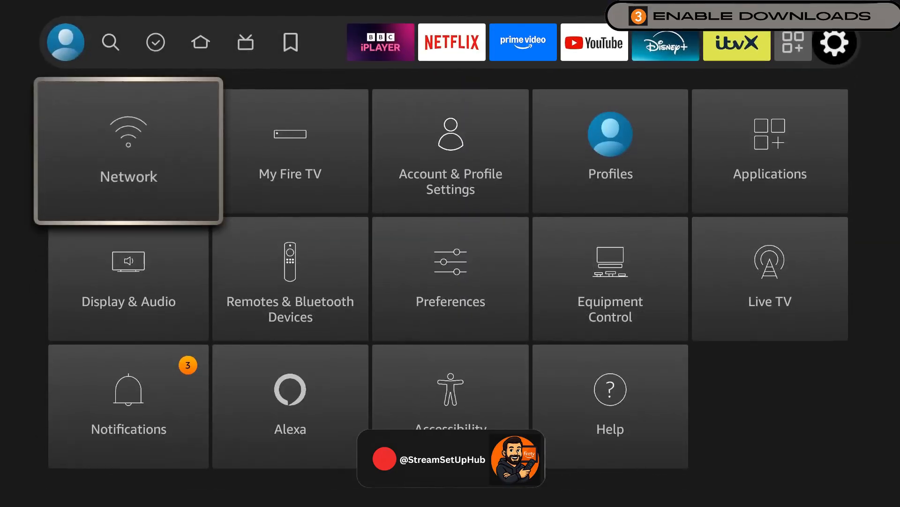
pyautogui.click(289, 172)
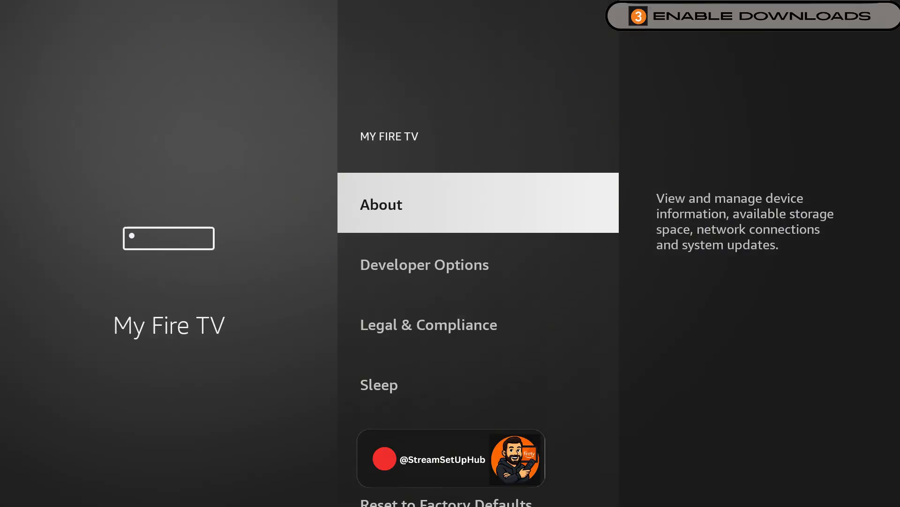
pyautogui.click(424, 264)
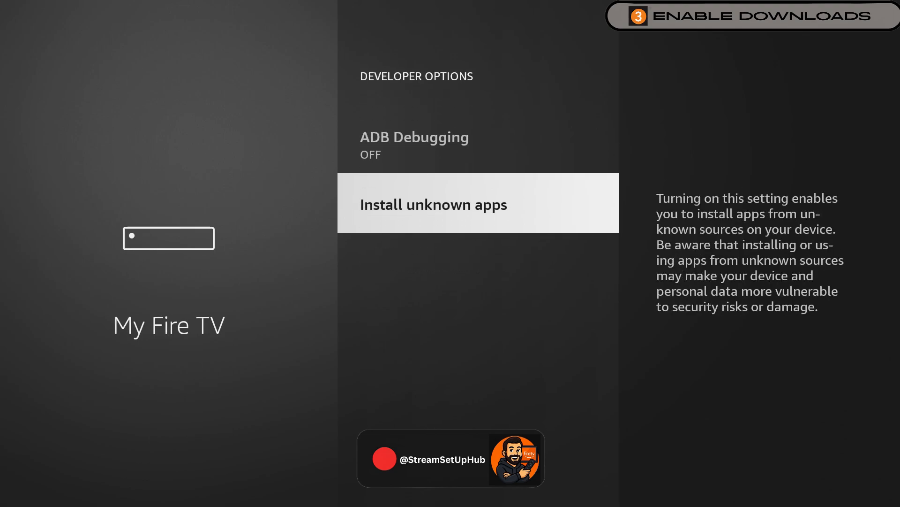
# - Let Downloader install unknown apps, enable ADB Debugging, and return home
pyautogui.click(433, 203)
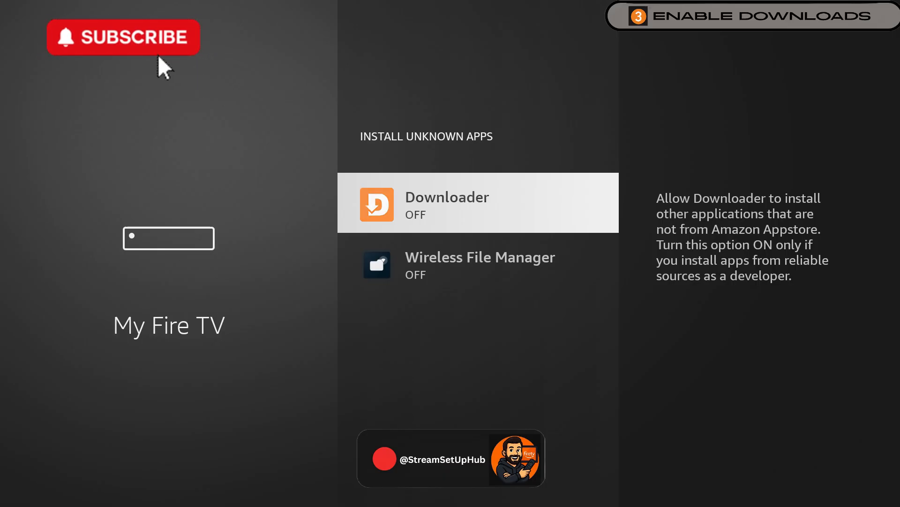
pyautogui.press('Back')
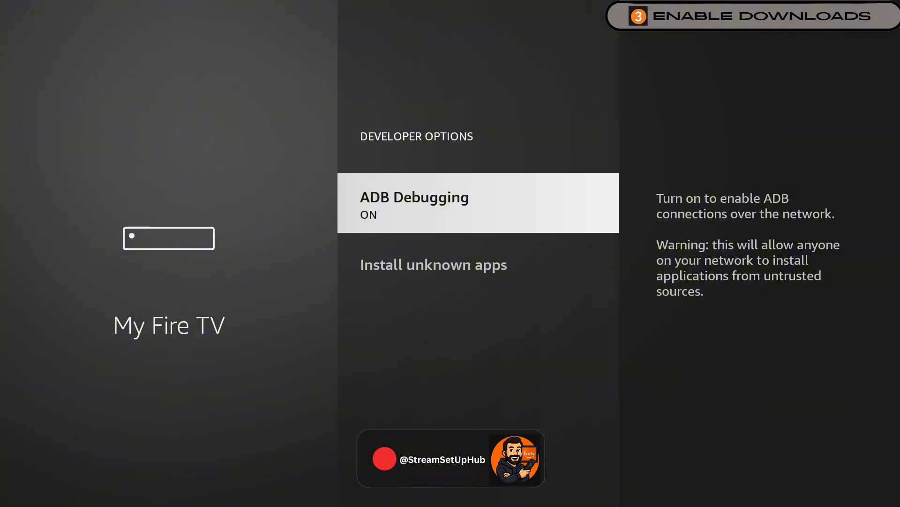
pyautogui.press('Back')
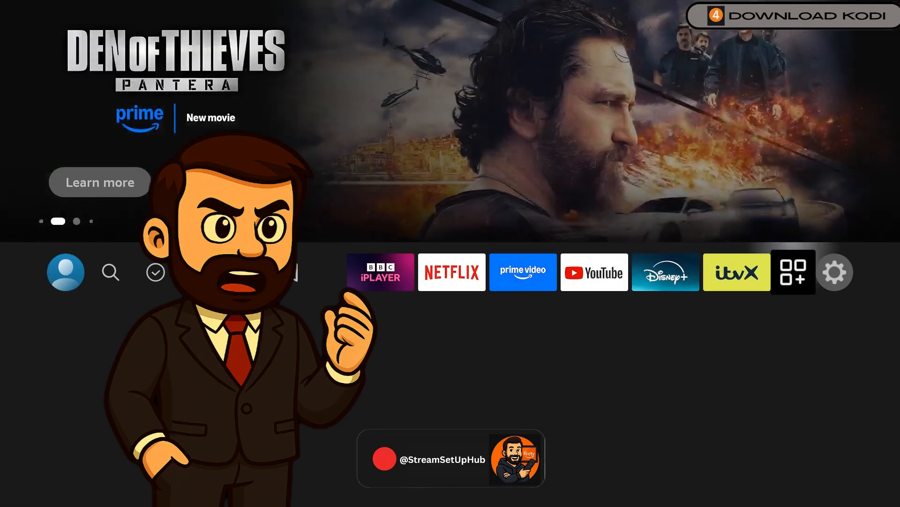
# - Launch Downloader from Your Apps, allow file access, and dismiss the welcome guide
pyautogui.click(792, 271)
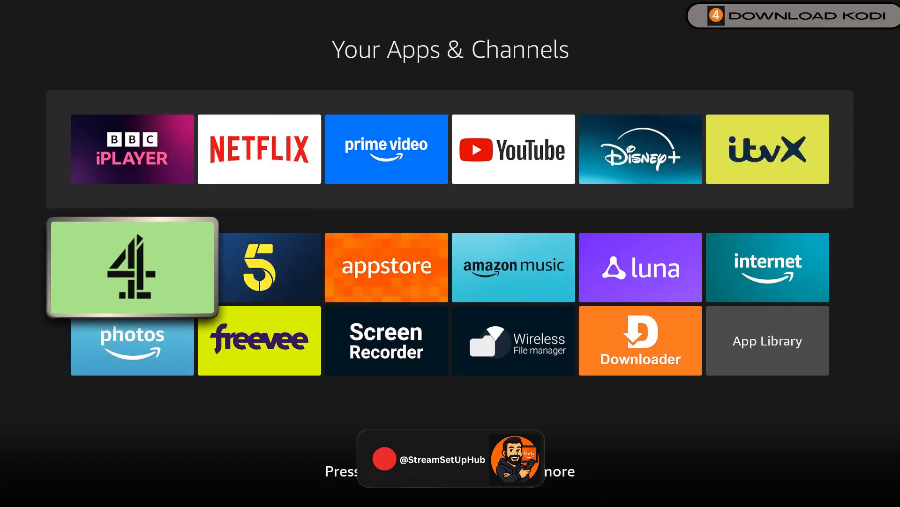
pyautogui.click(640, 340)
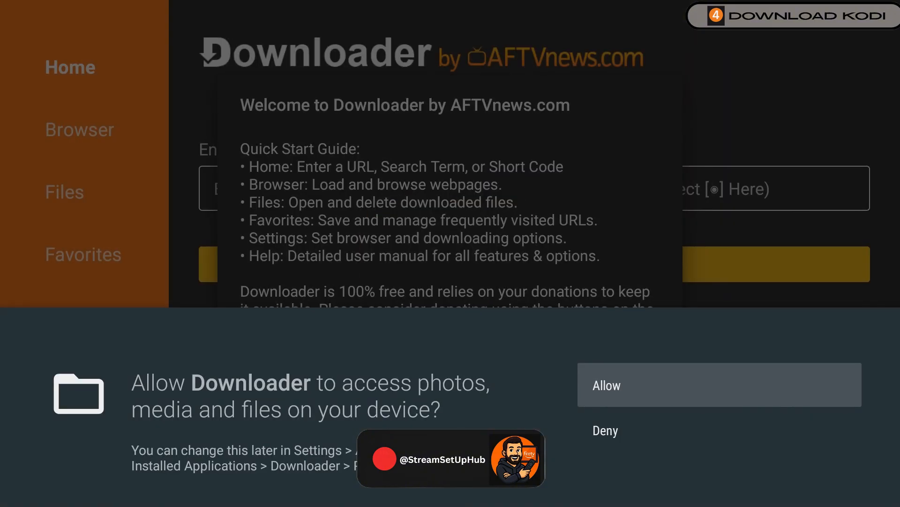
pyautogui.click(719, 384)
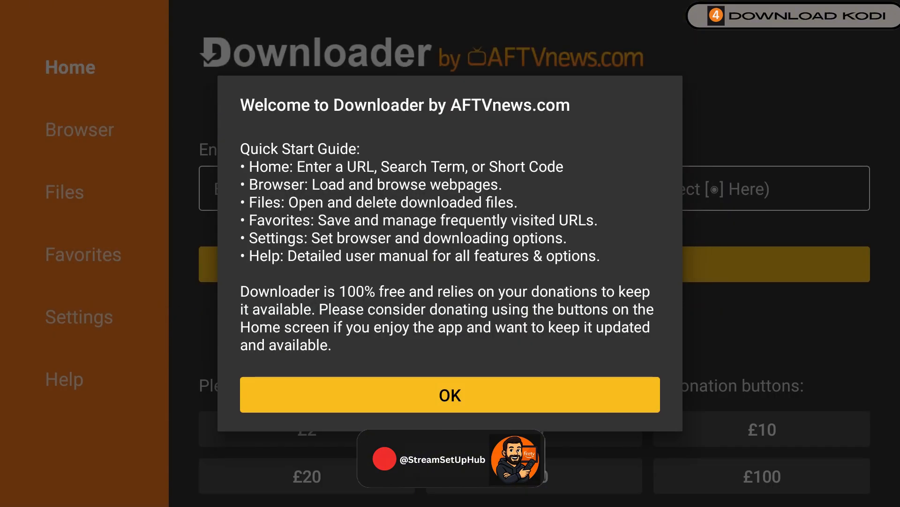
pyautogui.click(450, 394)
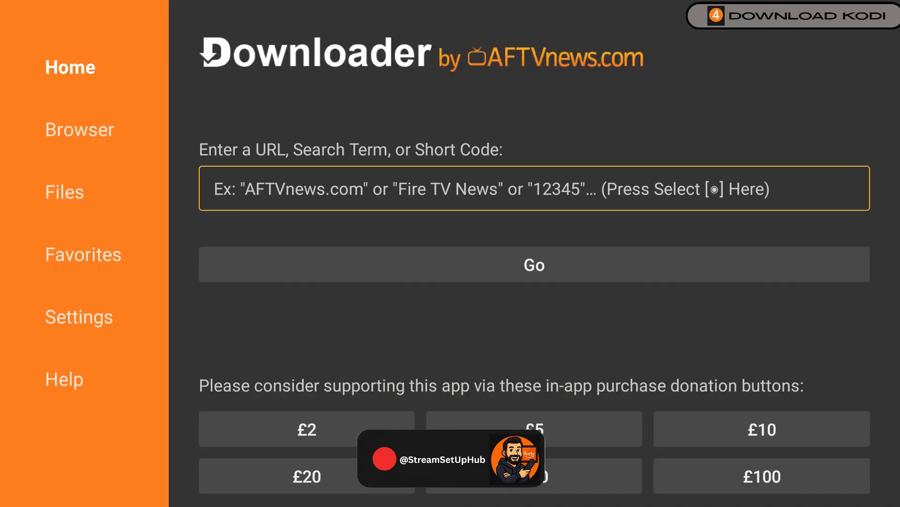
# - Enter kodi.tv in Downloader's URL box and load the site
pyautogui.click(532, 189)
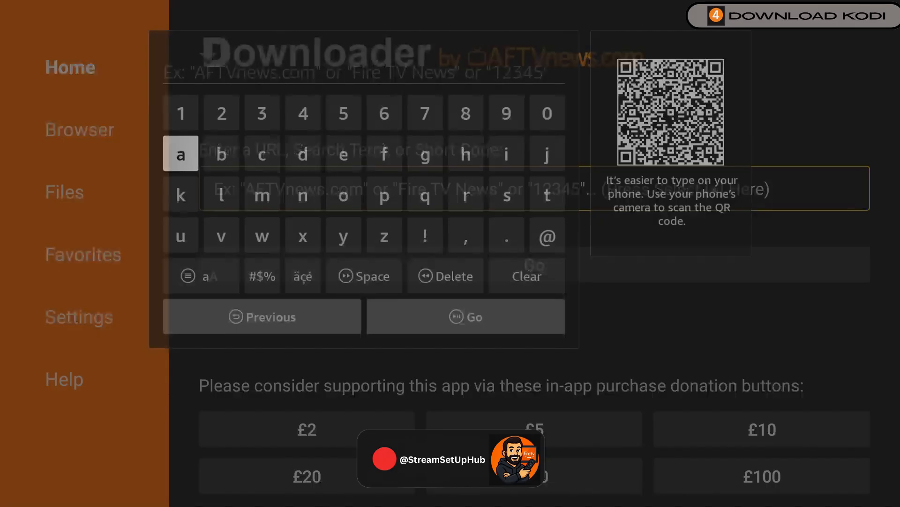
pyautogui.click(171, 191)
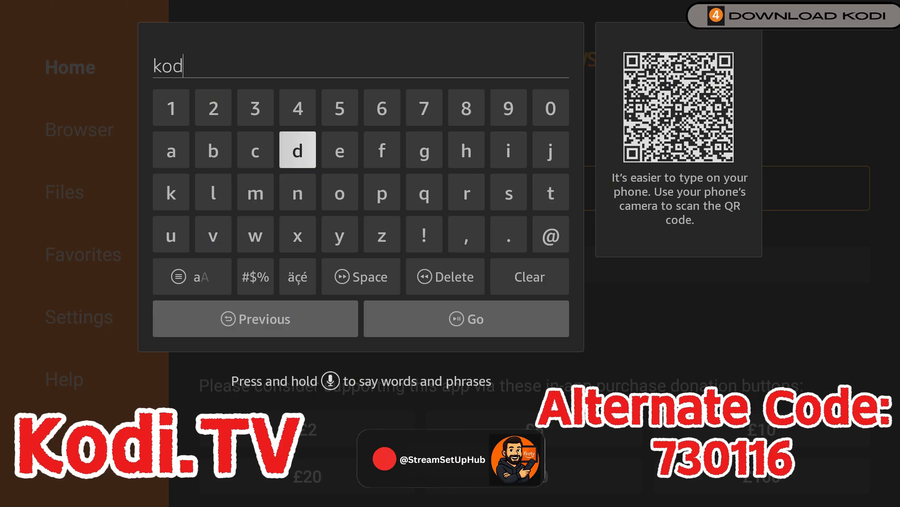
pyautogui.click(508, 234)
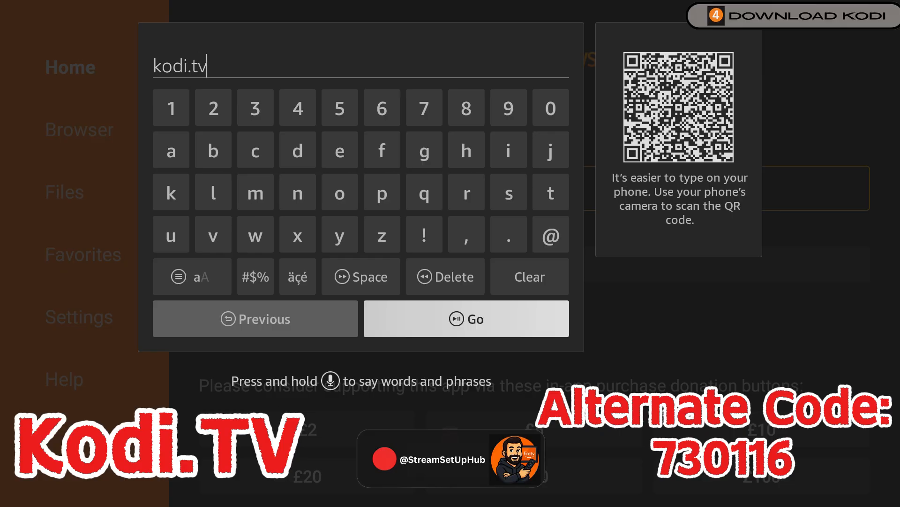
pyautogui.click(466, 319)
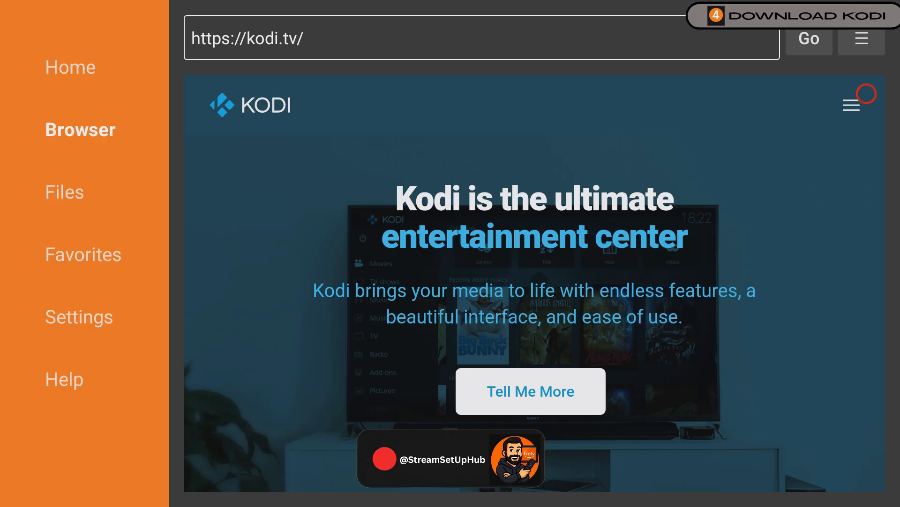
# - Navigate the kodi.tv menu to the Android downloads page
pyautogui.click(850, 104)
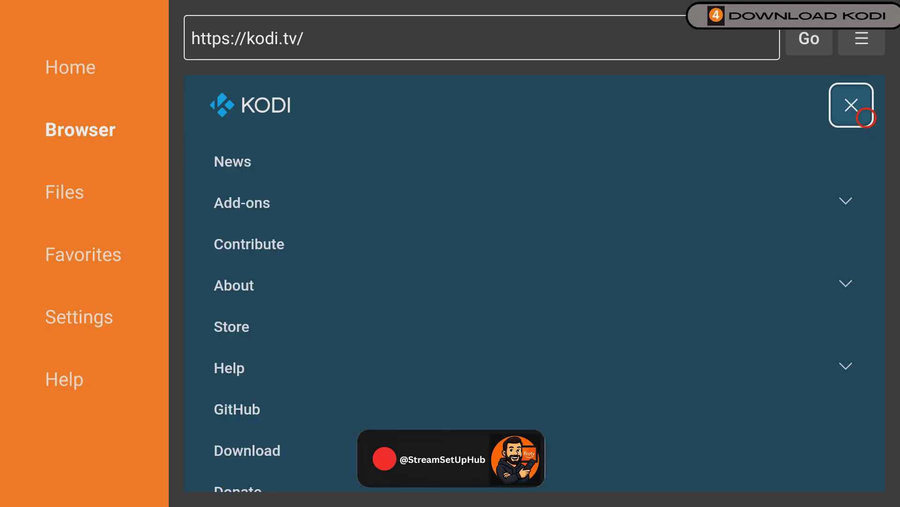
pyautogui.moveTo(734, 470)
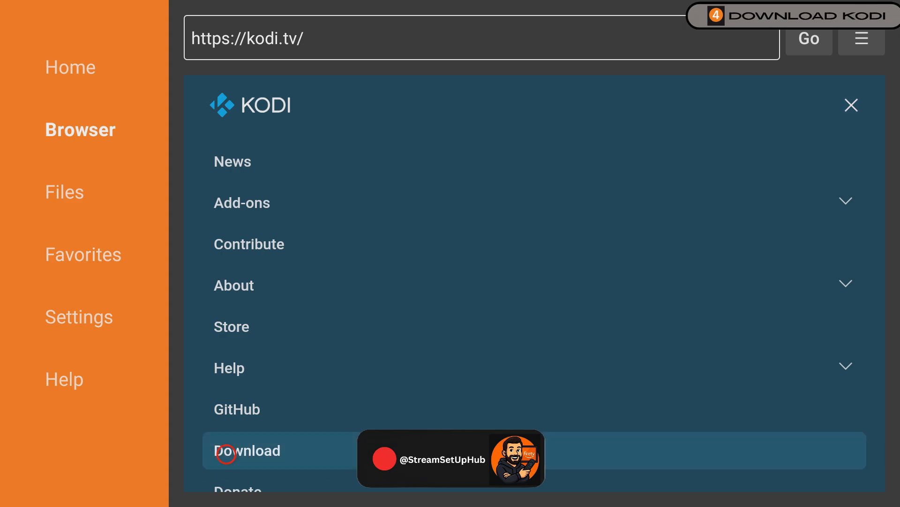
pyautogui.click(247, 450)
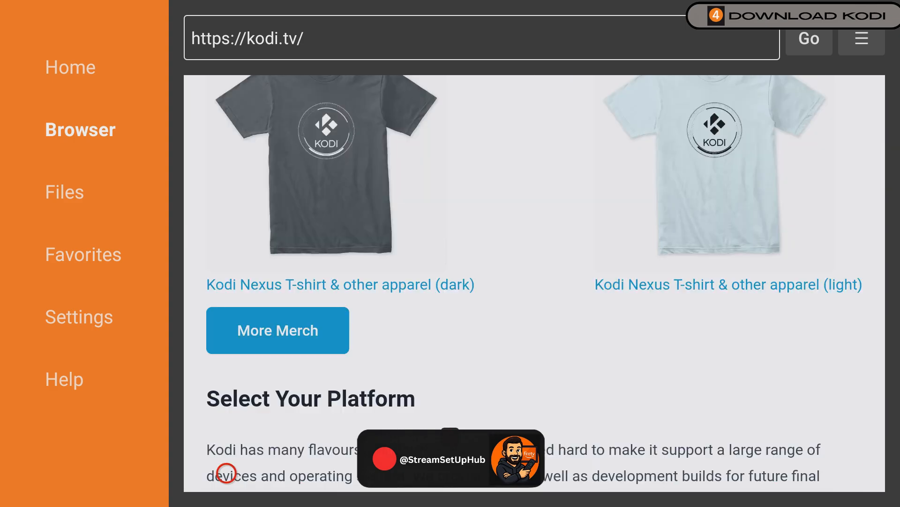
pyautogui.scroll(-3)
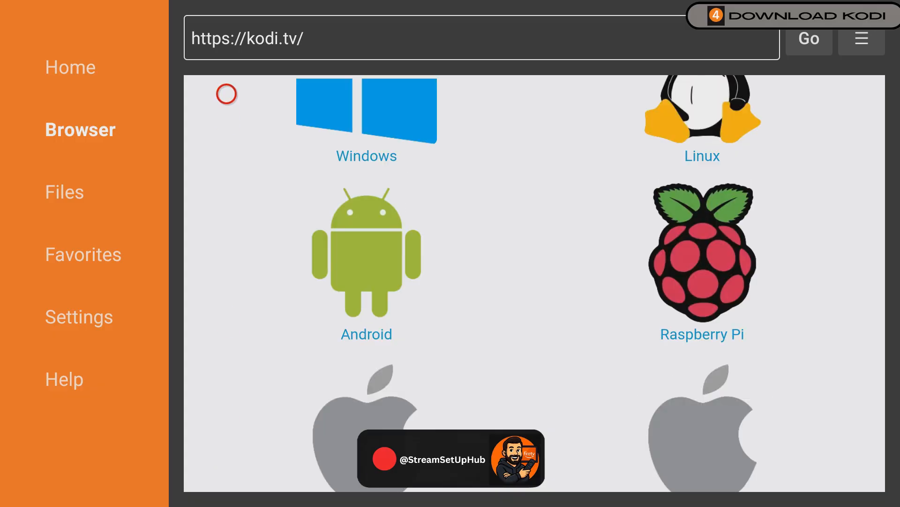
pyautogui.click(366, 256)
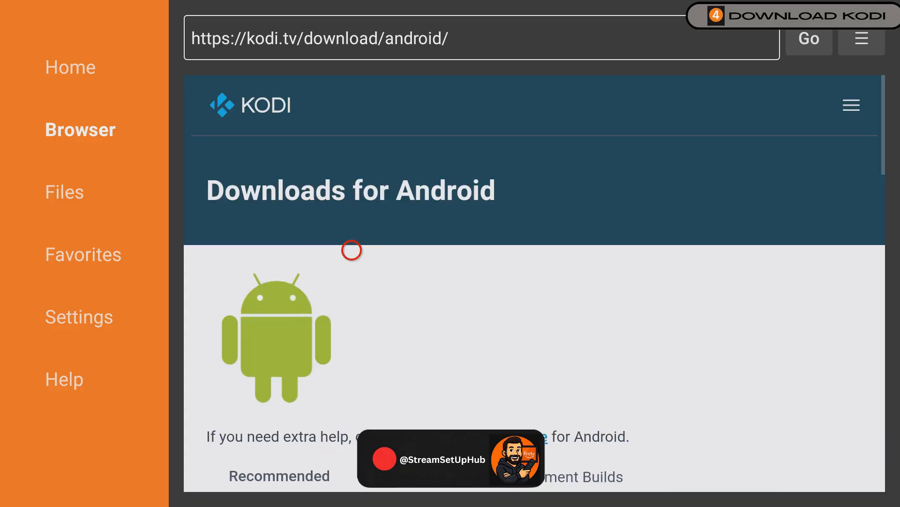
# - Download the ARMV7A (32BIT) Kodi build, then delete the kodi-21.2-Omega-armeabi-v7a.apk file
pyautogui.scroll(-3)
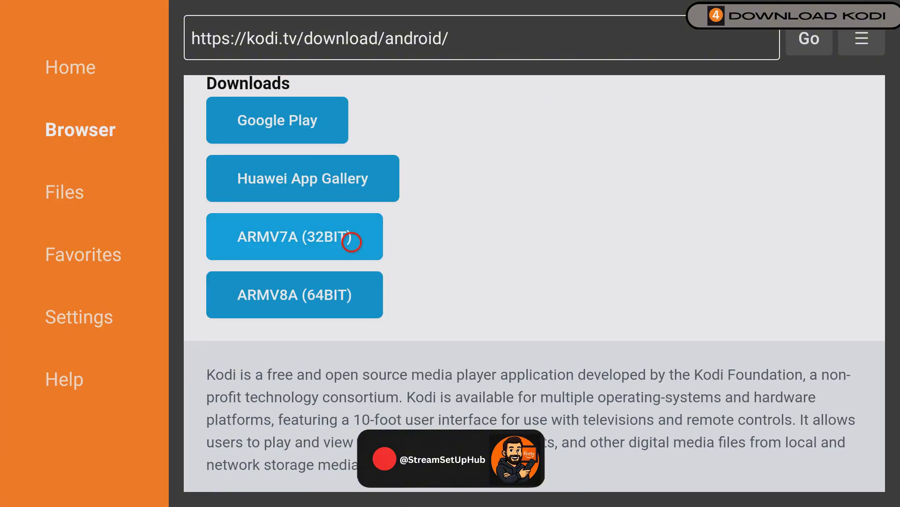
pyautogui.click(294, 236)
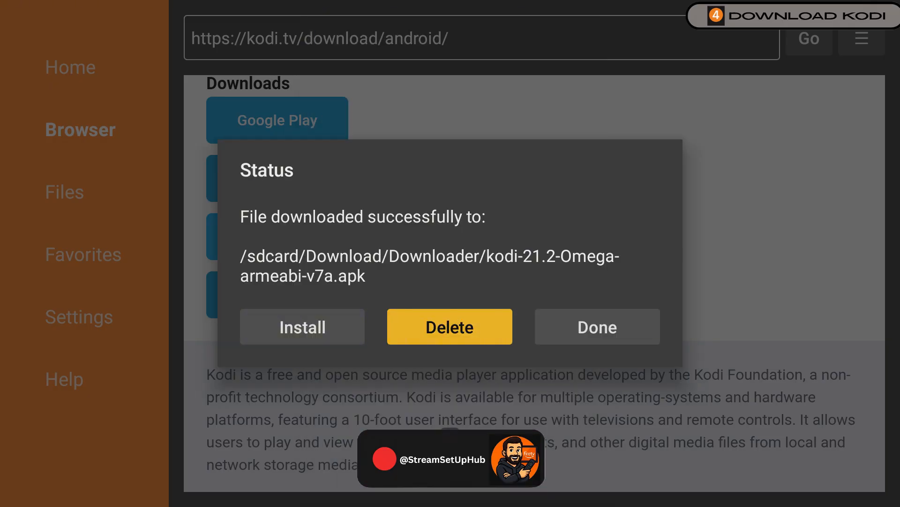
pyautogui.click(449, 326)
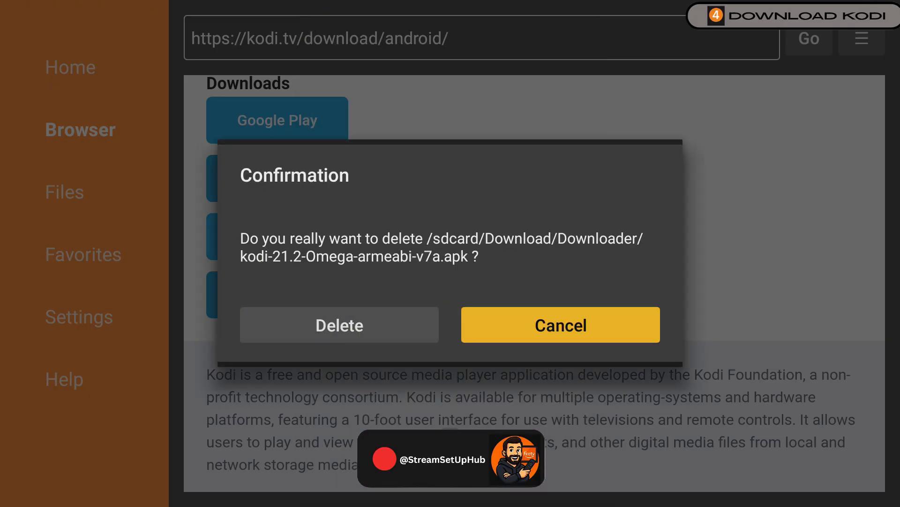
pyautogui.click(338, 324)
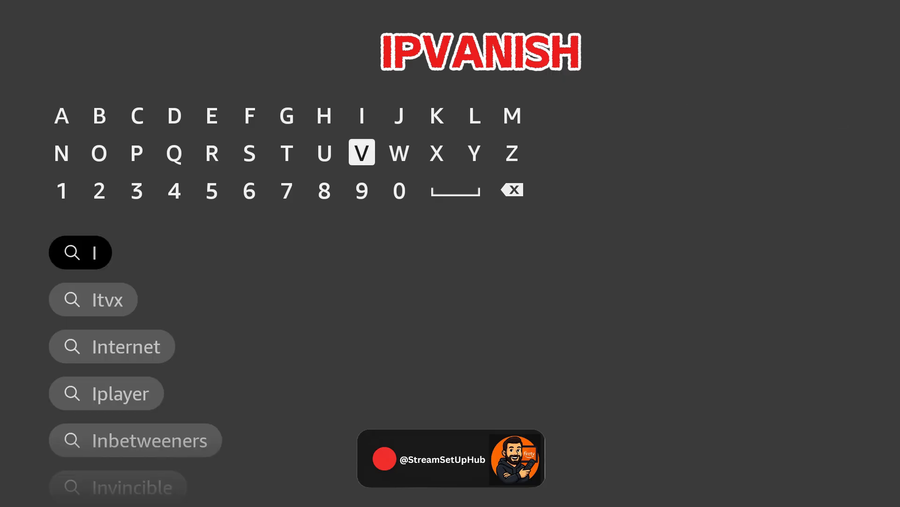
# - Open IPVanish and scroll through its Locations list of countries
pyautogui.click(361, 152)
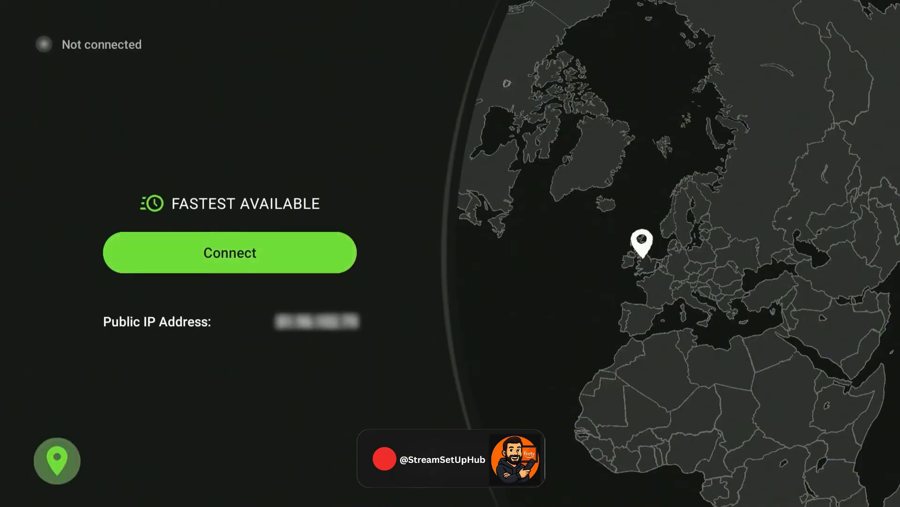
pyautogui.click(57, 460)
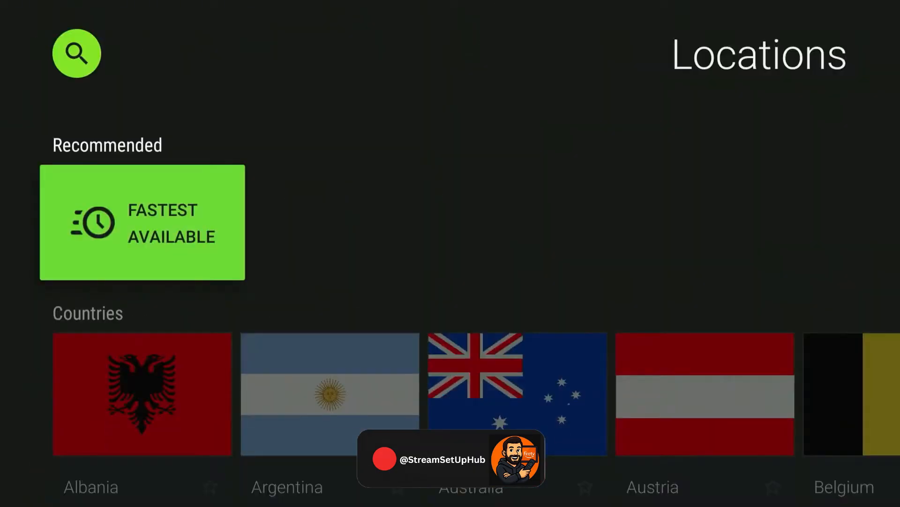
pyautogui.scroll(-3)
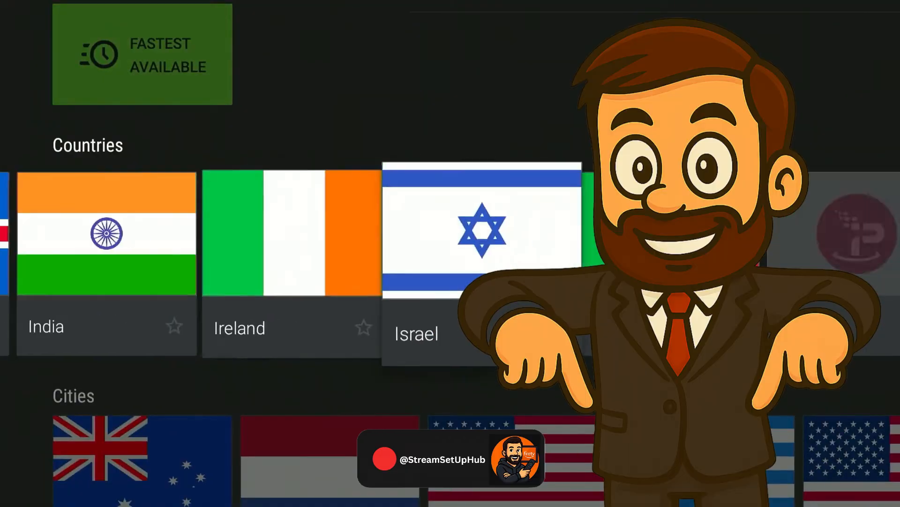
pyautogui.hscroll(3)
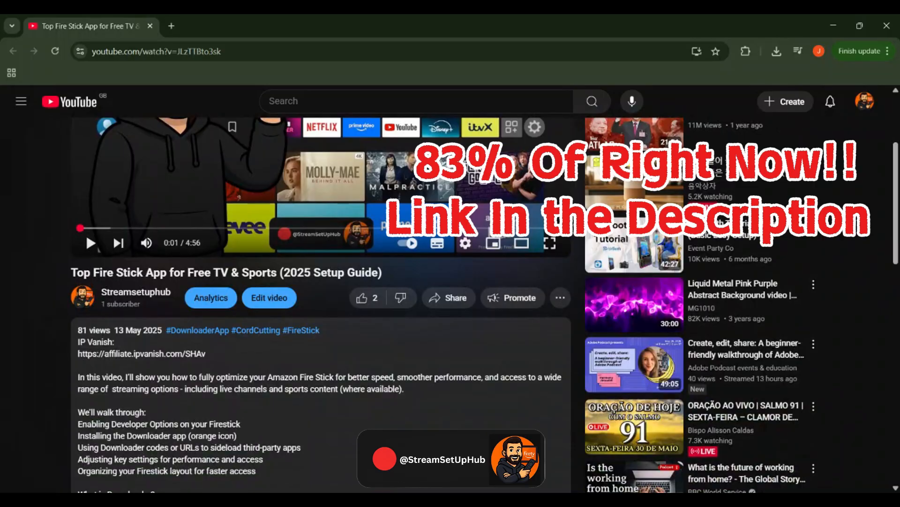
# - Show the YouTube description's IPVanish affiliate link, then launch Kodi
pyautogui.click(141, 353)
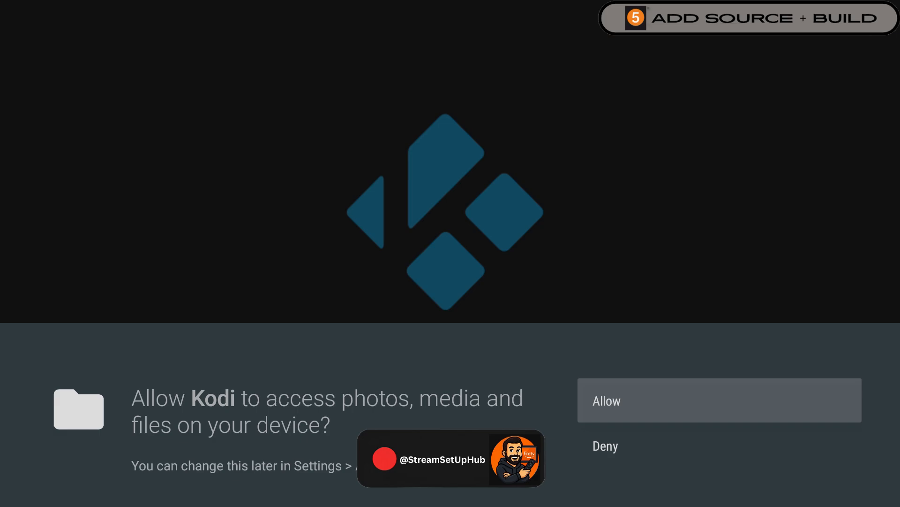
# - Allow Kodi file access, then open Settings > System > Add-ons
pyautogui.click(719, 400)
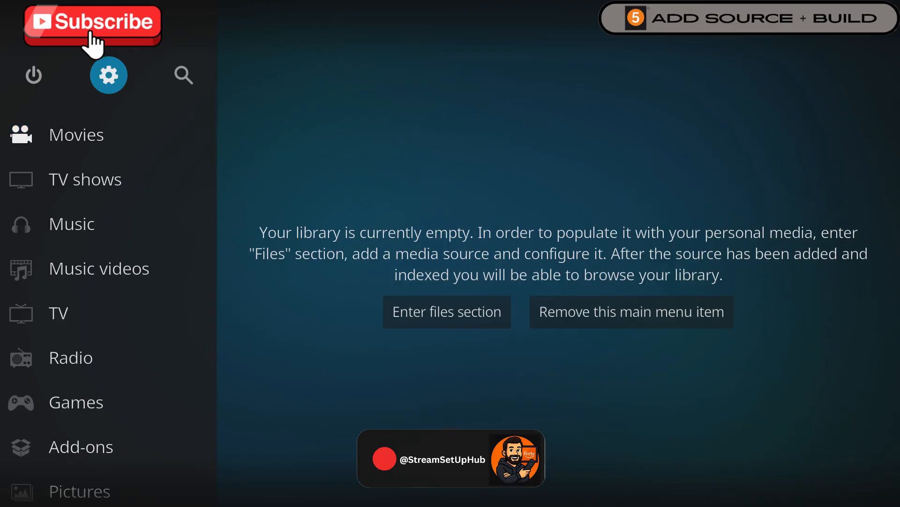
pyautogui.click(108, 75)
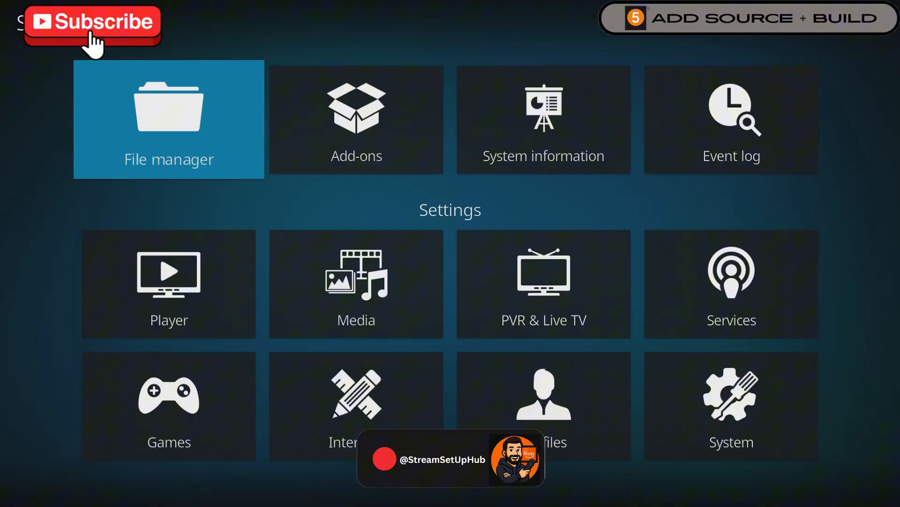
pyautogui.click(543, 404)
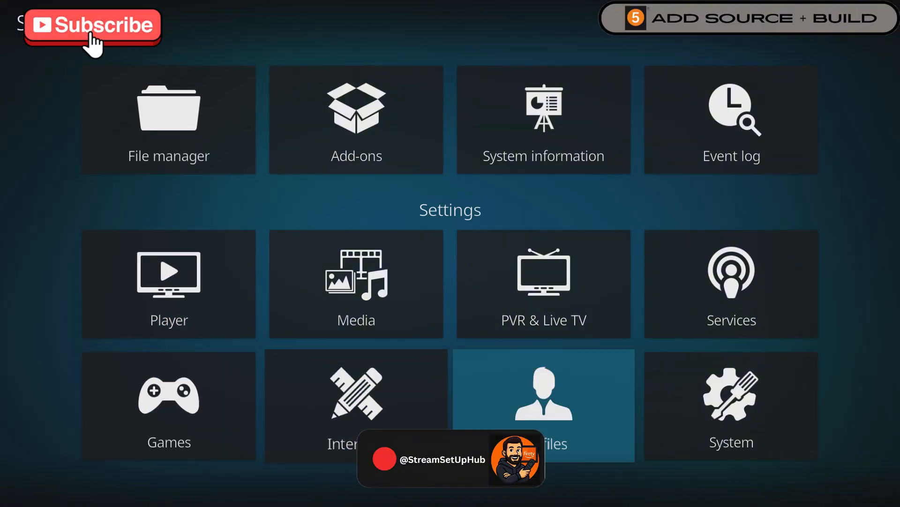
pyautogui.click(731, 405)
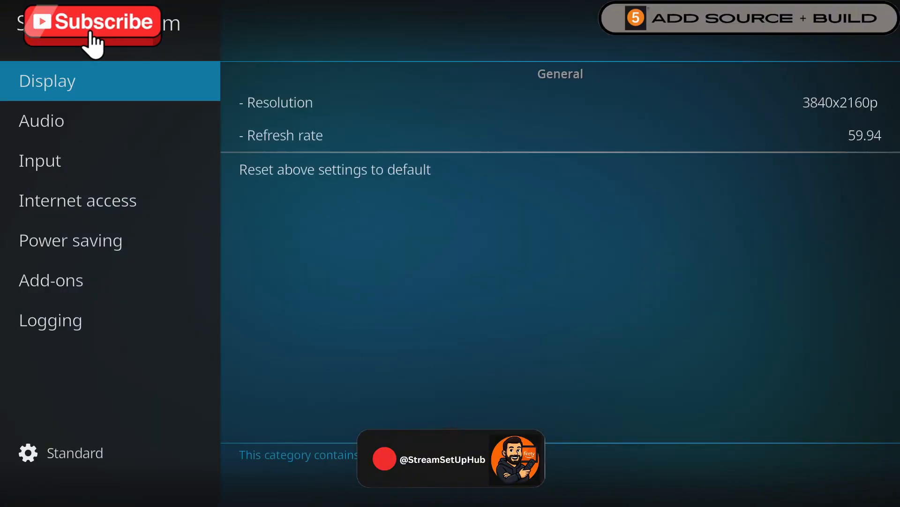
pyautogui.click(77, 200)
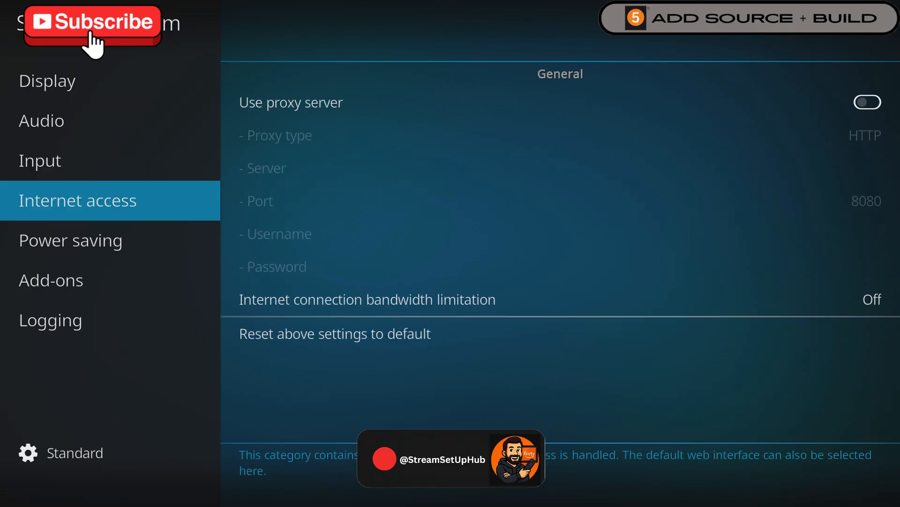
pyautogui.click(50, 279)
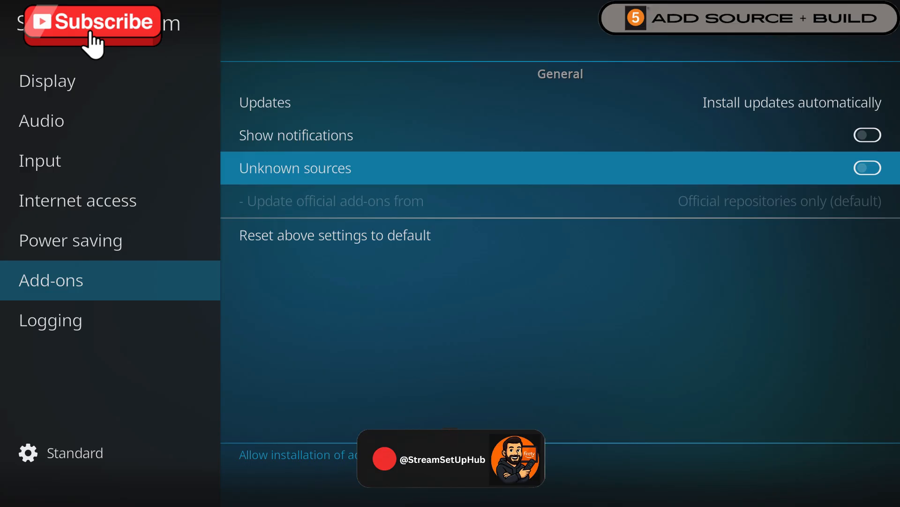
# - Turn on Unknown sources, accept the warning, and set the official add-on update source
pyautogui.click(866, 168)
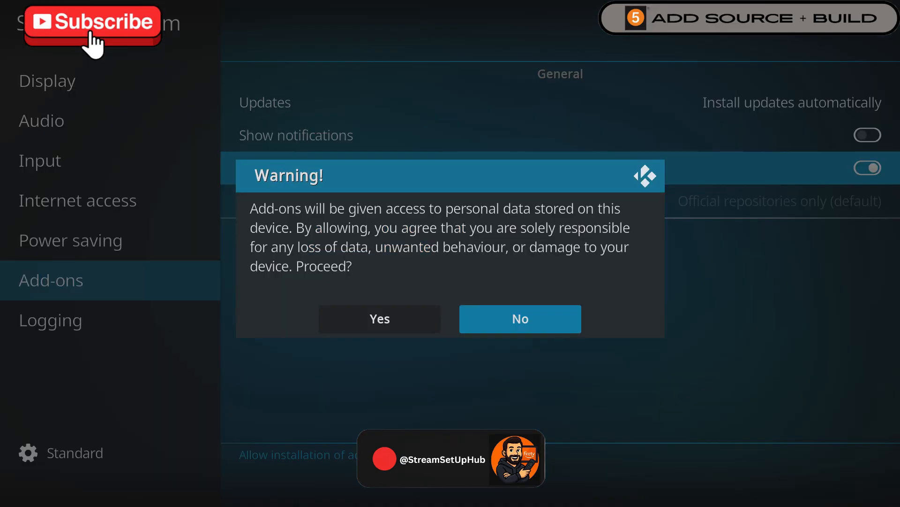
pyautogui.click(379, 319)
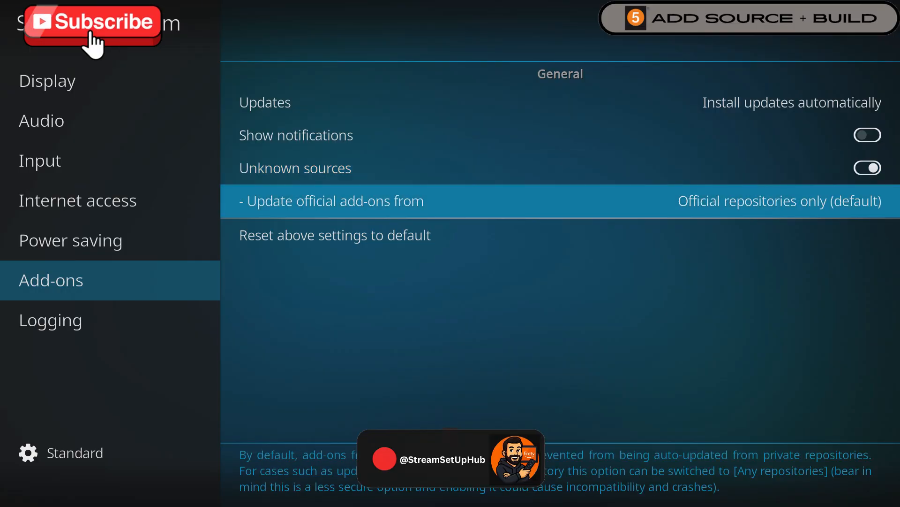
pyautogui.click(332, 200)
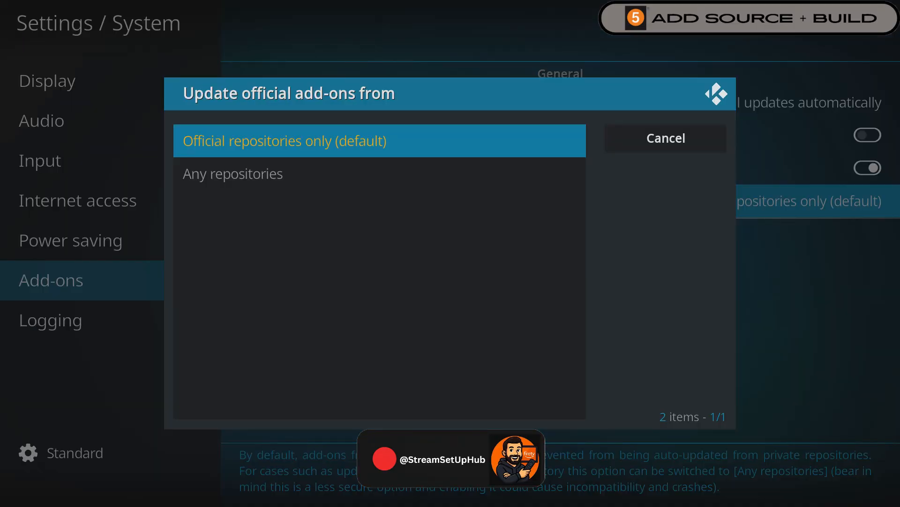
pyautogui.click(232, 174)
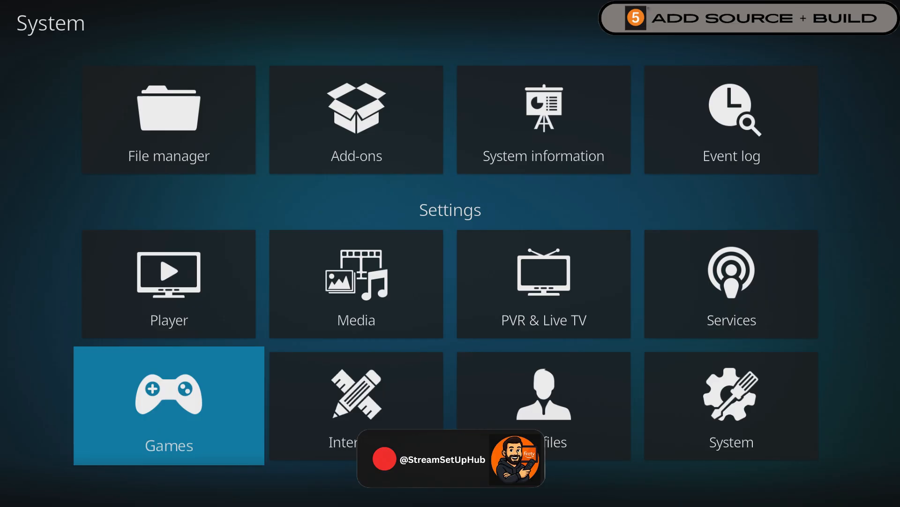
pyautogui.click(169, 119)
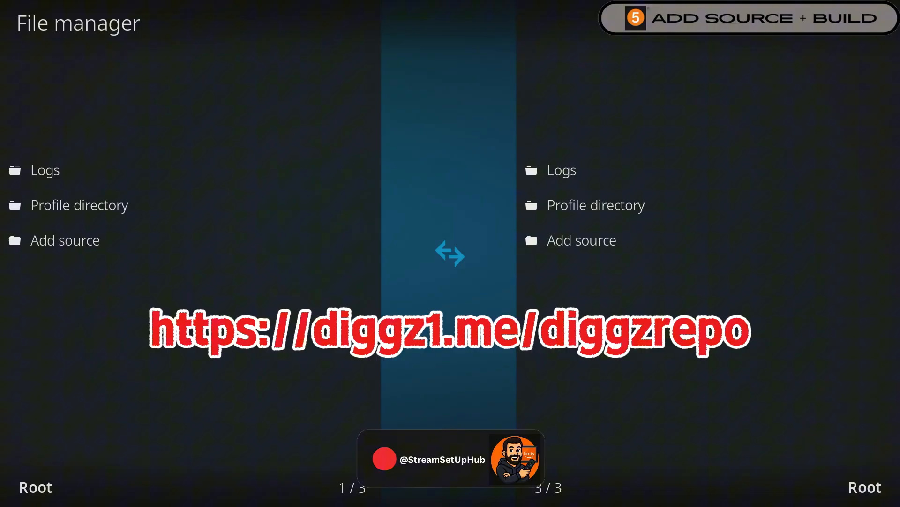
pyautogui.click(65, 240)
pyautogui.write('https')
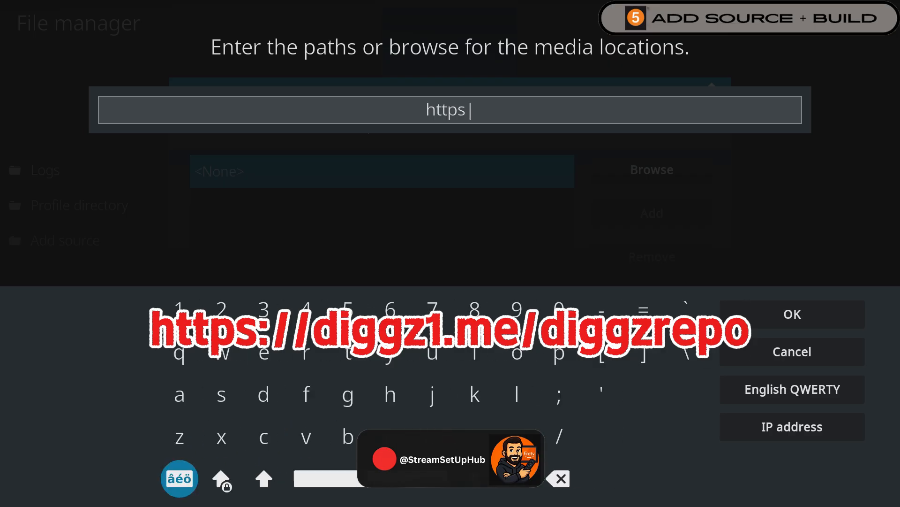
pyautogui.click(221, 478)
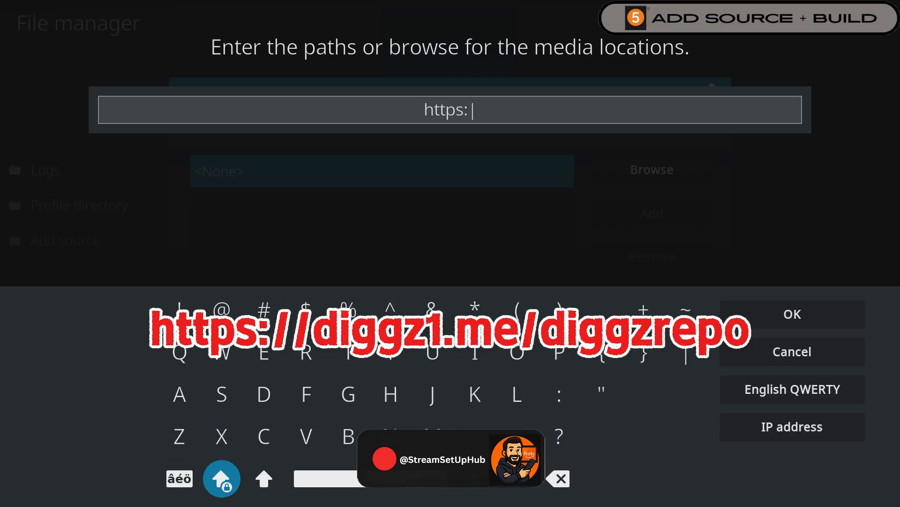
pyautogui.click(263, 394)
pyautogui.write('//diggz1')
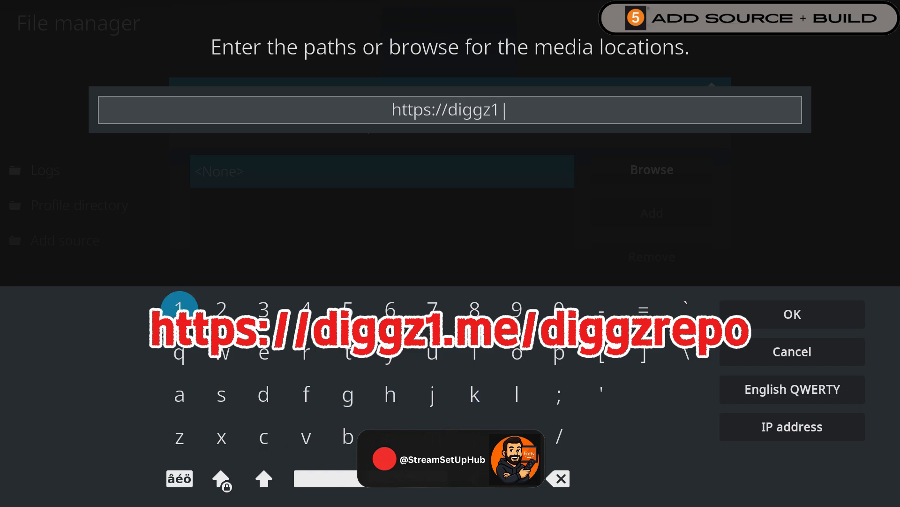
pyautogui.click(264, 351)
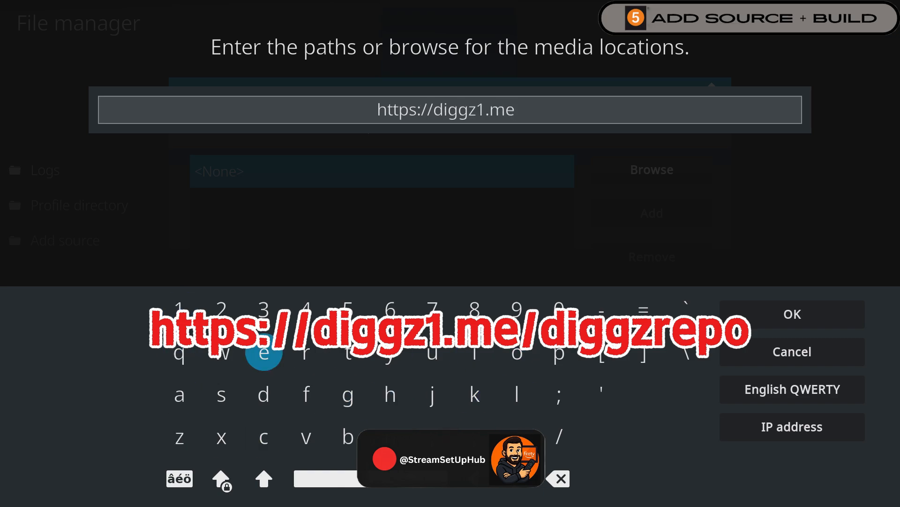
pyautogui.click(474, 352)
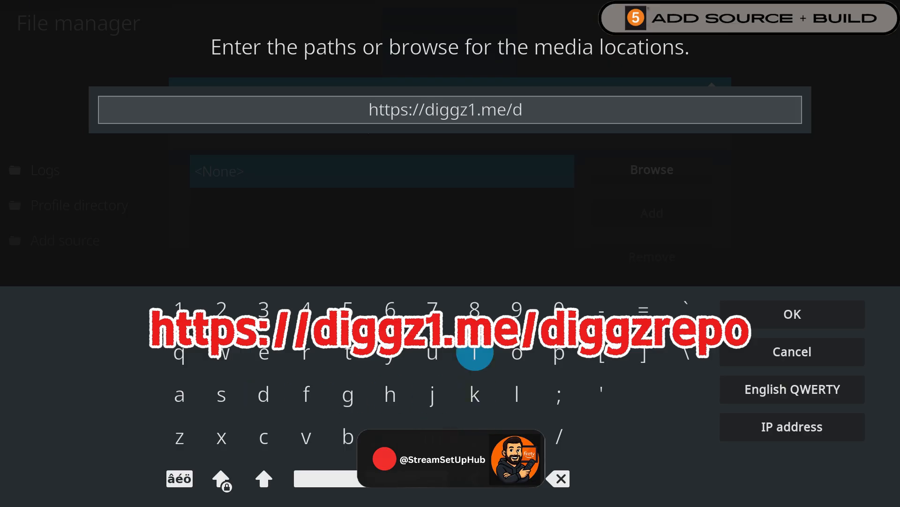
pyautogui.click(558, 352)
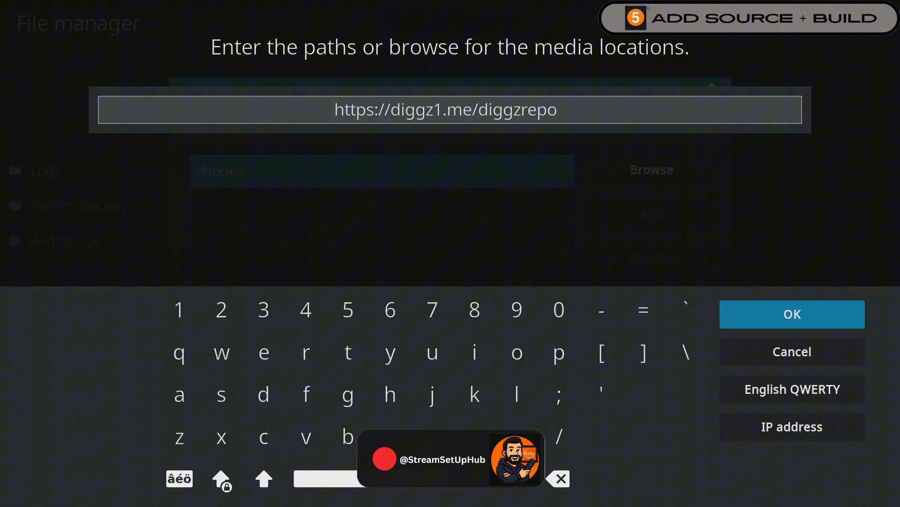
pyautogui.click(791, 314)
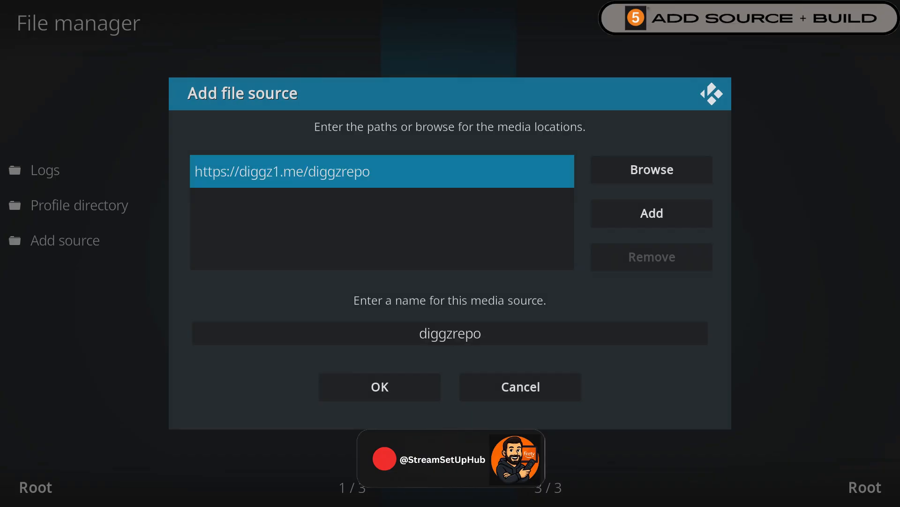
pyautogui.moveTo(379, 386)
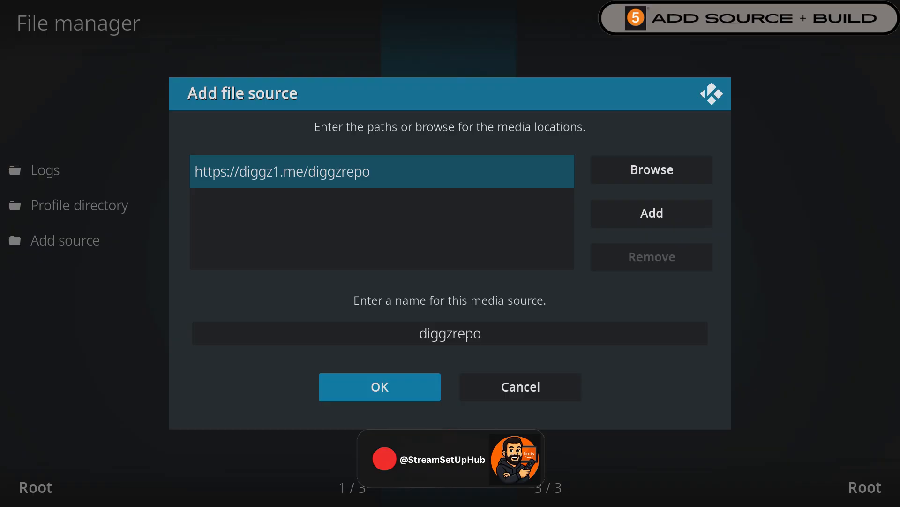
# - Save the diggzrepo source and install repository.diggz-23.zip via Install from zip file
pyautogui.click(379, 386)
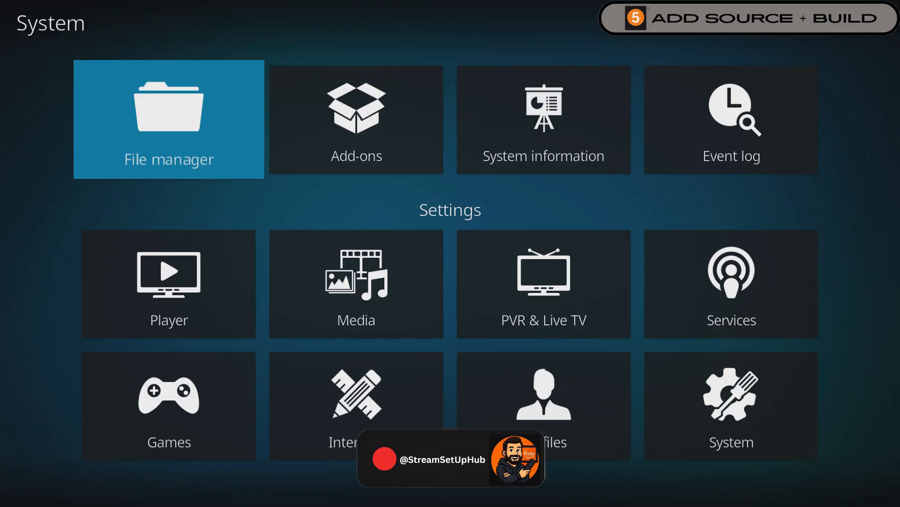
pyautogui.click(356, 119)
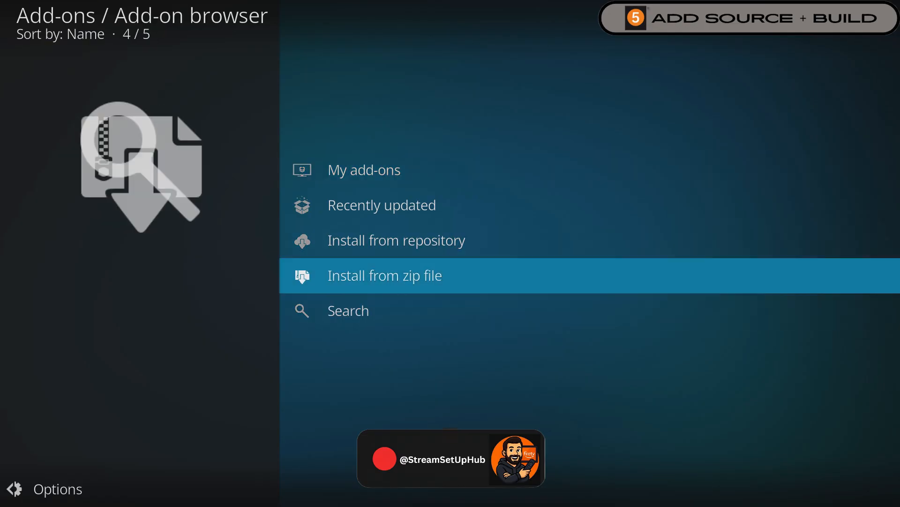
pyautogui.click(384, 276)
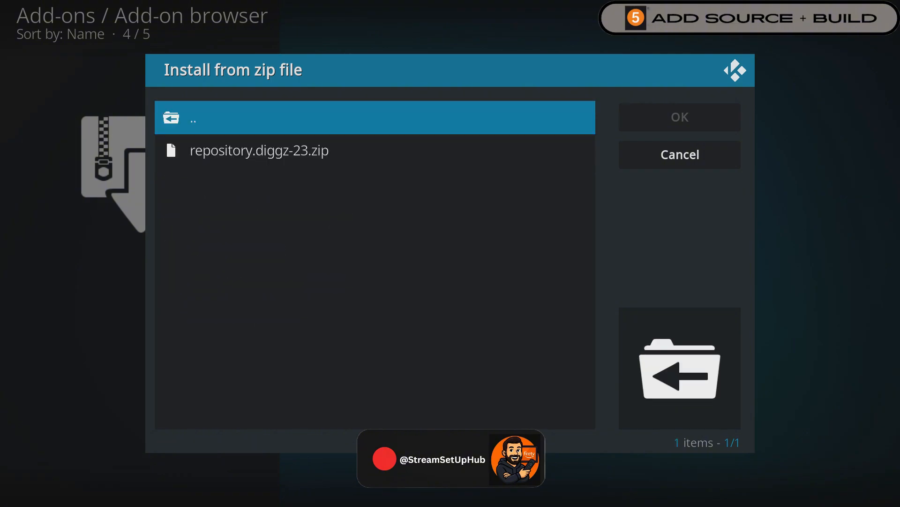
pyautogui.click(259, 150)
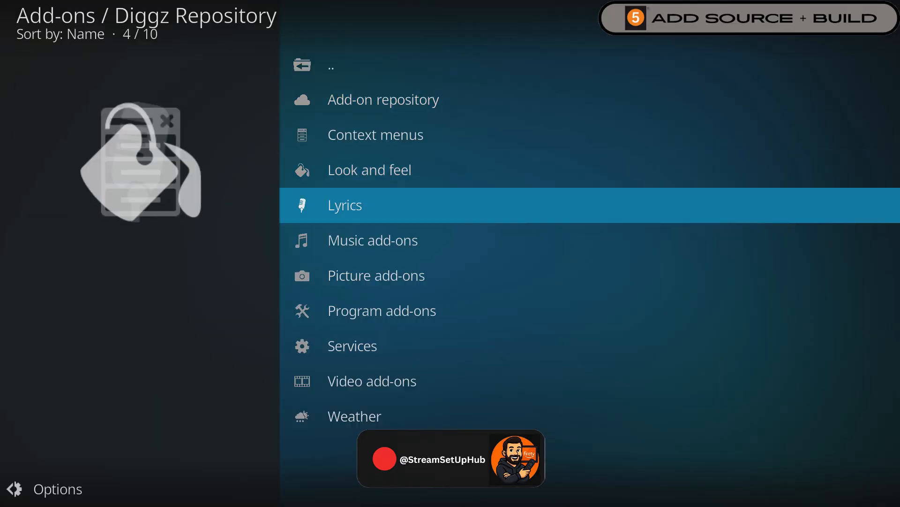
# - Install Chef Omega Wizard from Program add-ons and accept its additional required add-ons
pyautogui.click(382, 310)
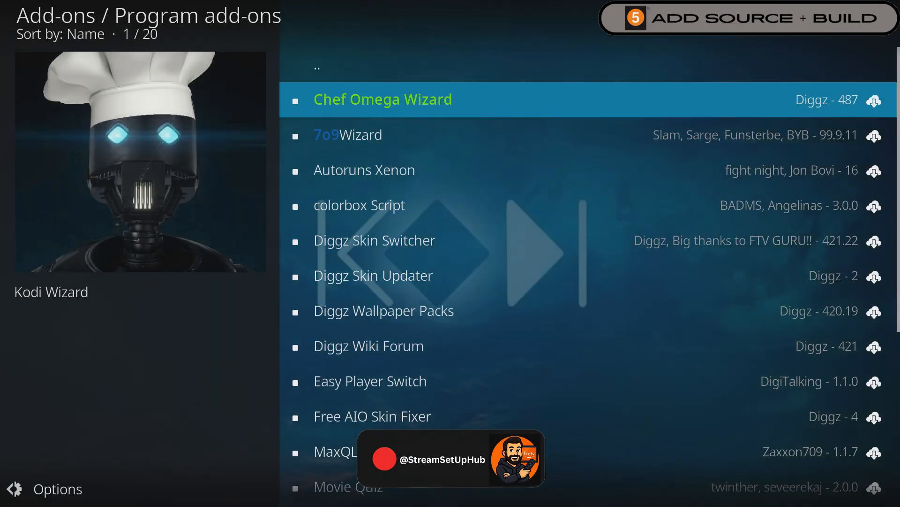
pyautogui.click(383, 99)
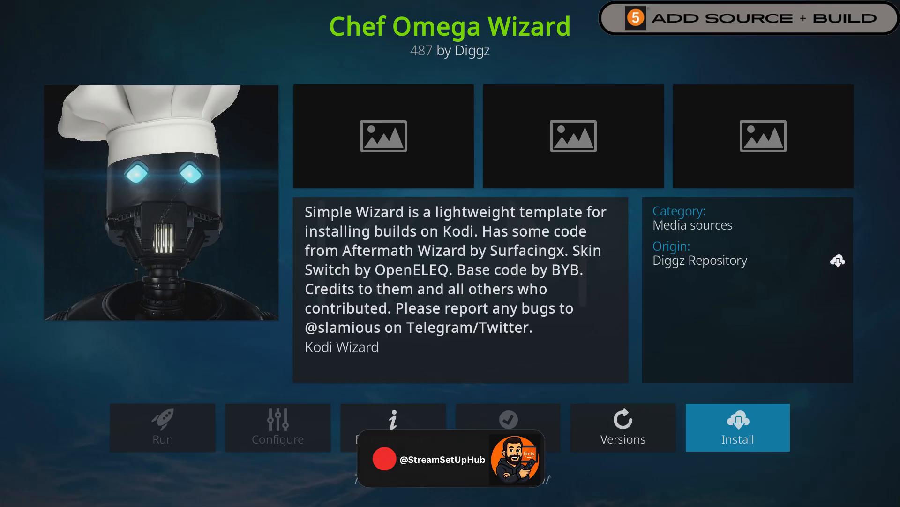
pyautogui.click(737, 427)
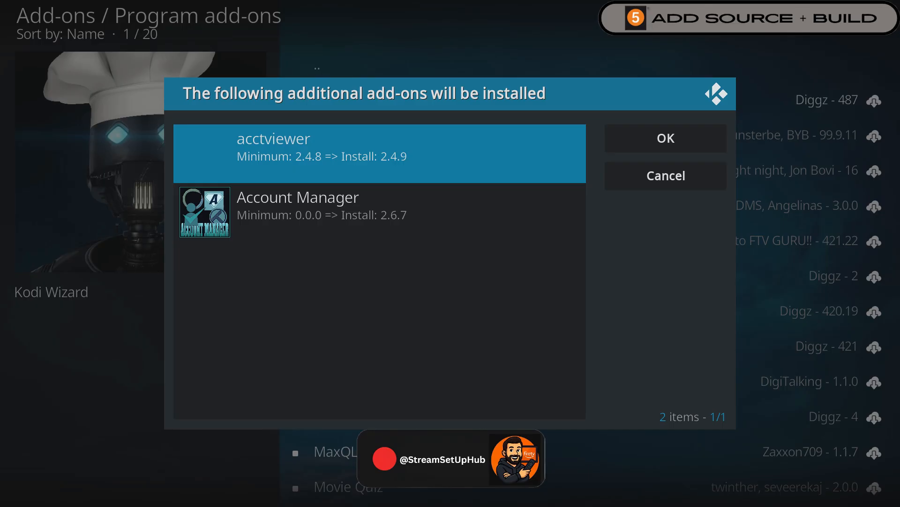
pyautogui.click(664, 138)
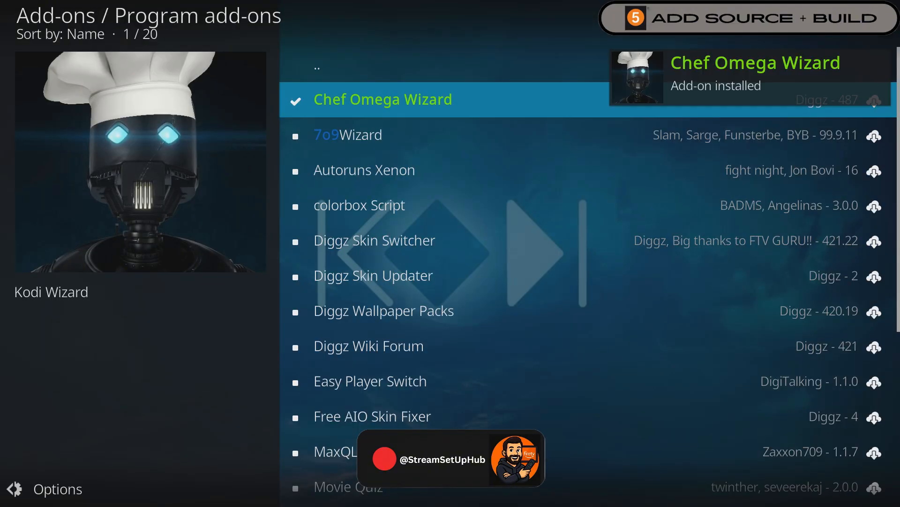
# - Launch Chef Omega Wizard and dismiss its changelog popup to reach the Build Menu
pyautogui.click(383, 99)
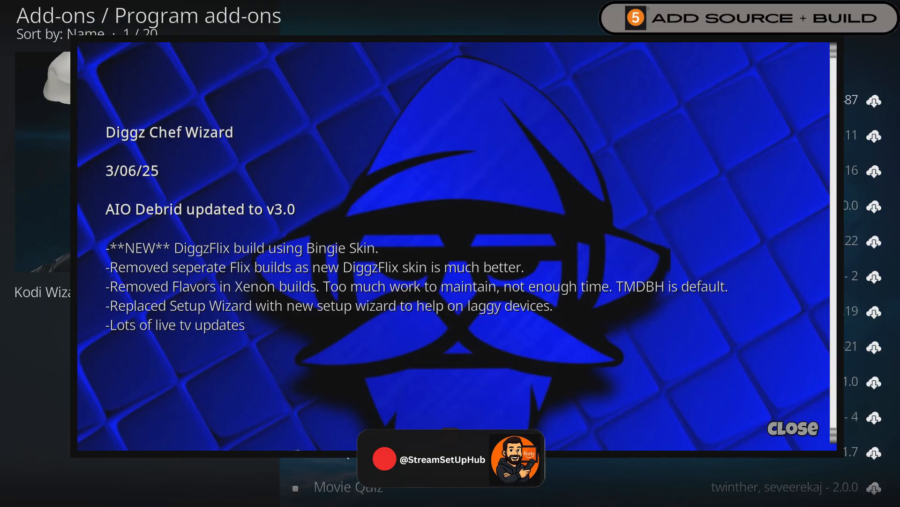
pyautogui.click(794, 427)
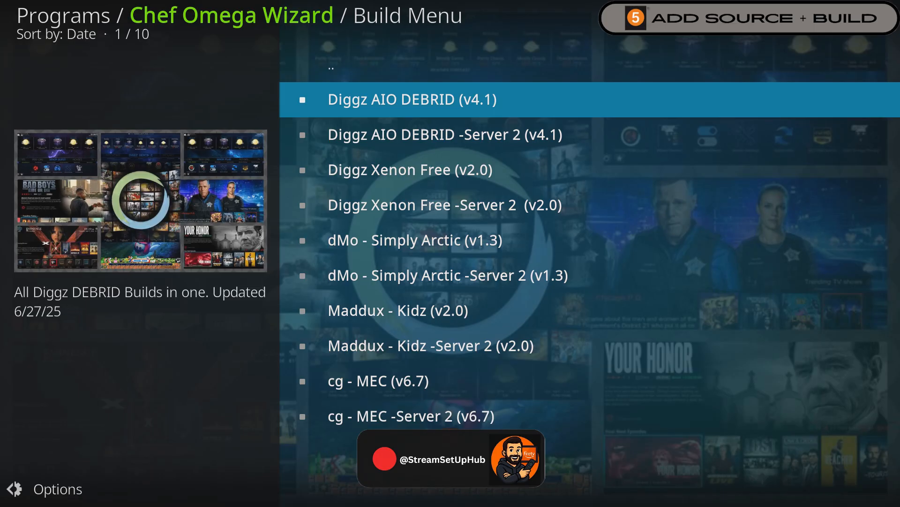
# - Install the Diggz AIO DEBRID (v4.1) build and relaunch Kodi from the home screen
pyautogui.click(410, 99)
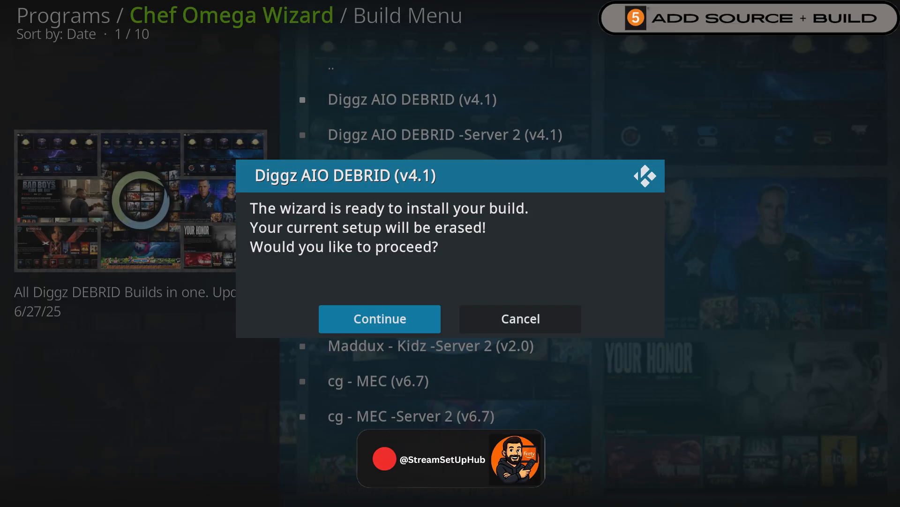
pyautogui.click(379, 319)
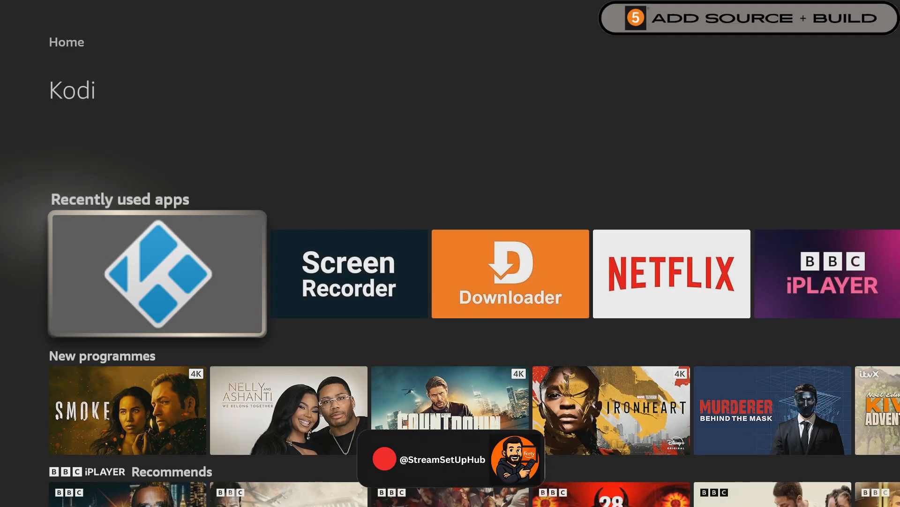
pyautogui.click(157, 274)
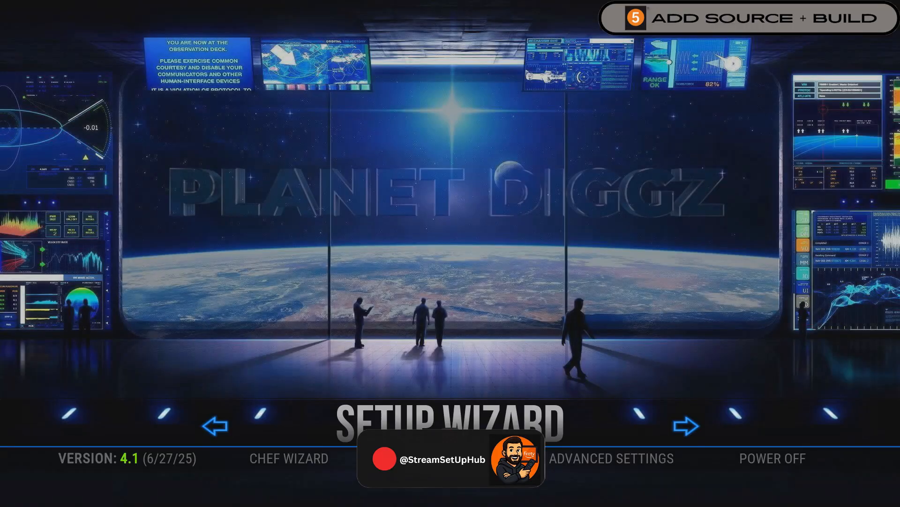